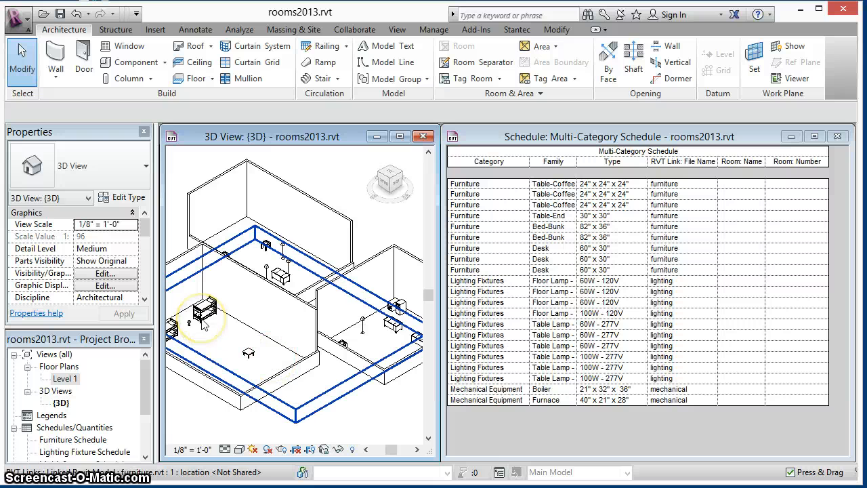
# Select the linked furniture and mechanical RVT models in the 3D view, then bring up the Insert tools
pyautogui.click(203, 315)
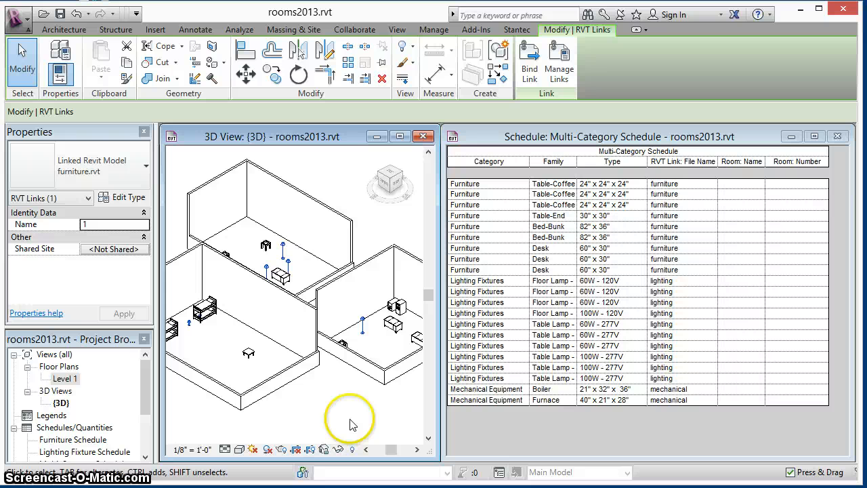
pyautogui.click(396, 308)
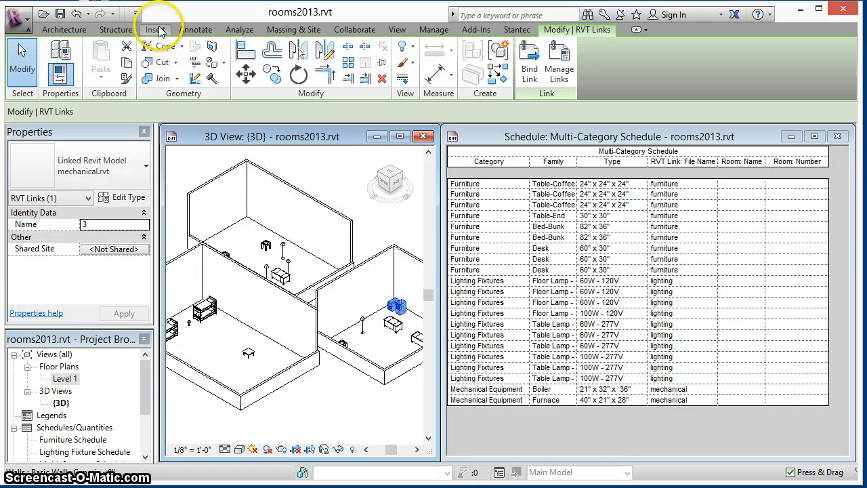
pyautogui.click(558, 61)
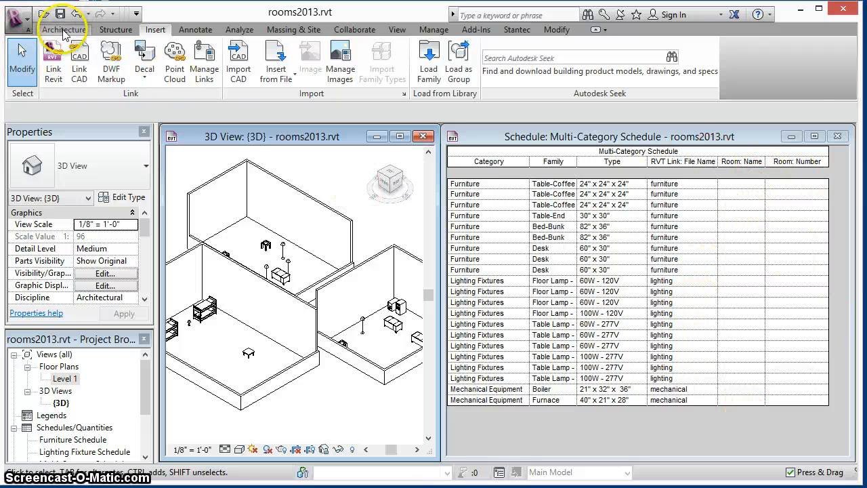
# Back on the Architecture tab, select the furniture link and activate the Multi-Category Schedule
pyautogui.click(63, 29)
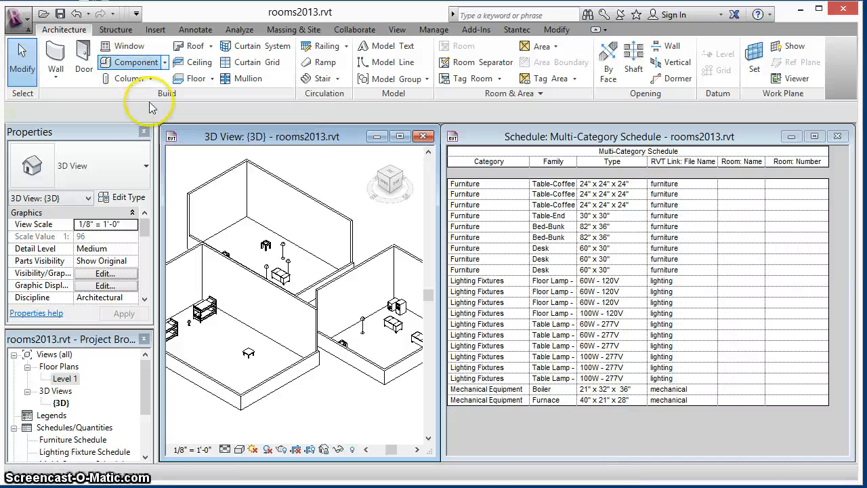
pyautogui.click(135, 62)
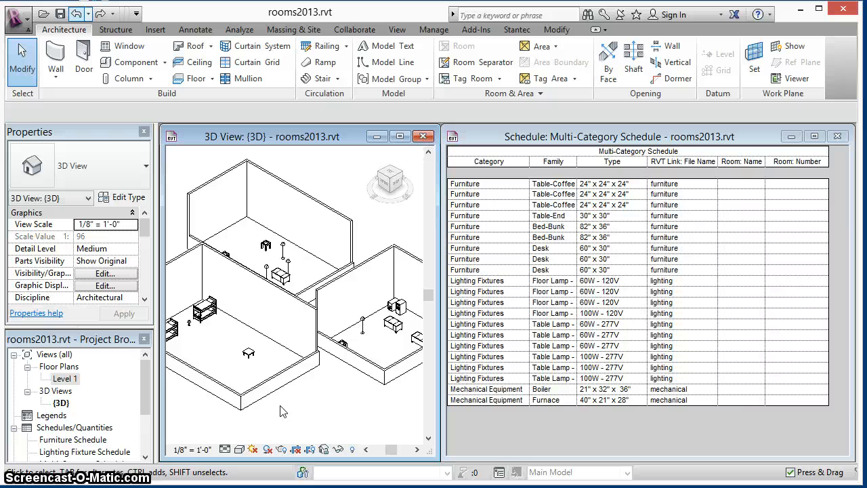
pyautogui.click(199, 312)
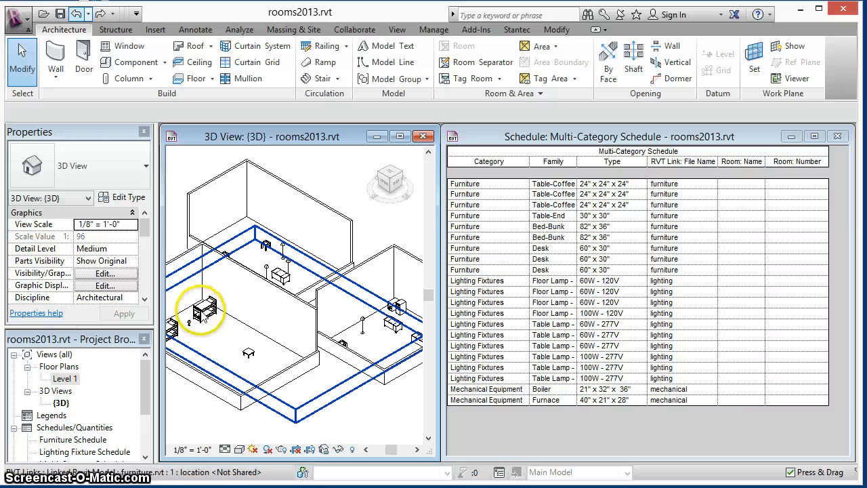
pyautogui.click(203, 308)
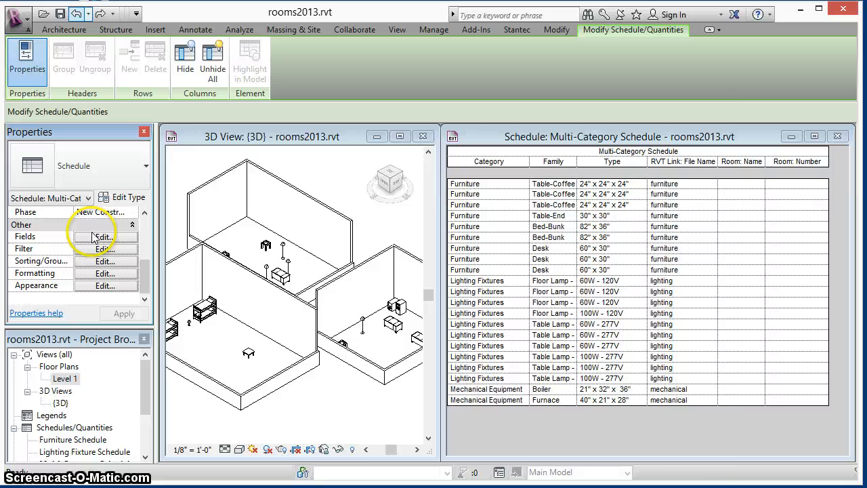
# Add Room Name and Room Number fields to the schedule in Schedule Properties
pyautogui.click(104, 237)
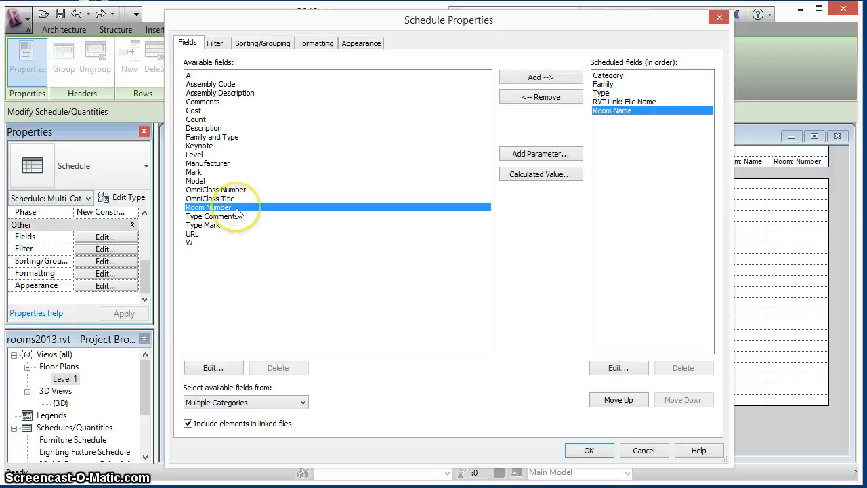
pyautogui.click(588, 450)
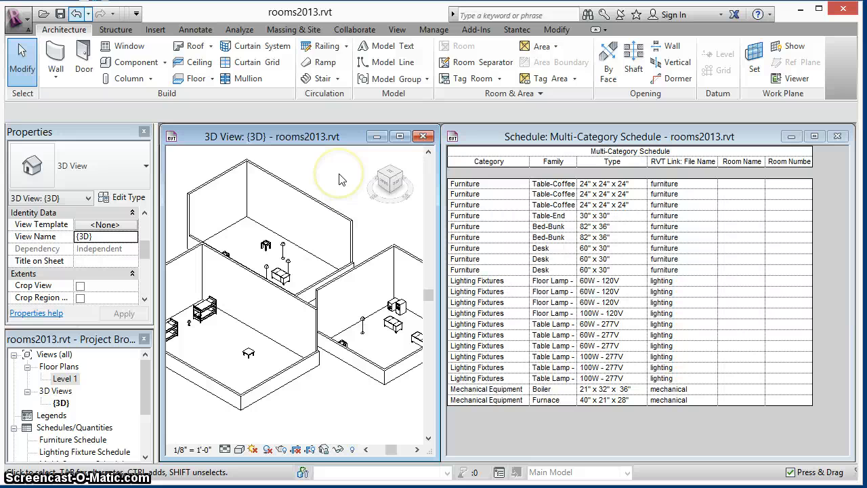
# Run a tool from the Add-Ins External Tools list on the project
pyautogui.click(476, 29)
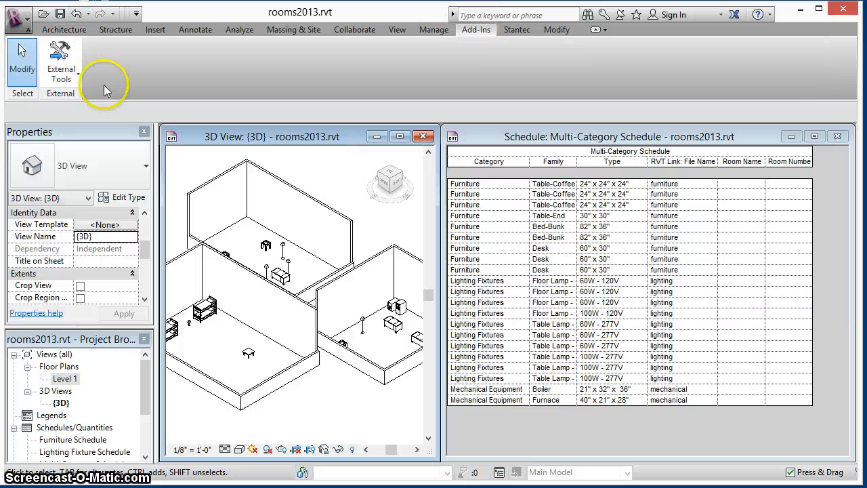
pyautogui.click(61, 61)
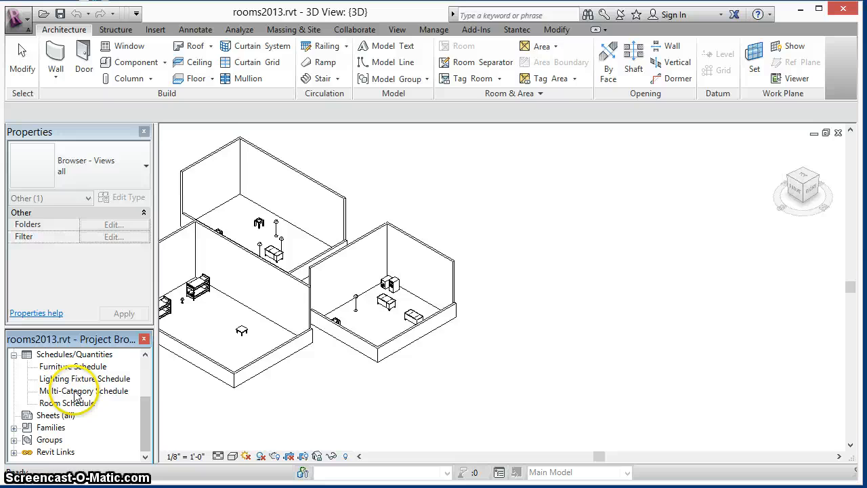
# Reopen the Multi-Category Schedule to review its filled Room Name and Room Number columns
pyautogui.doubleClick(83, 390)
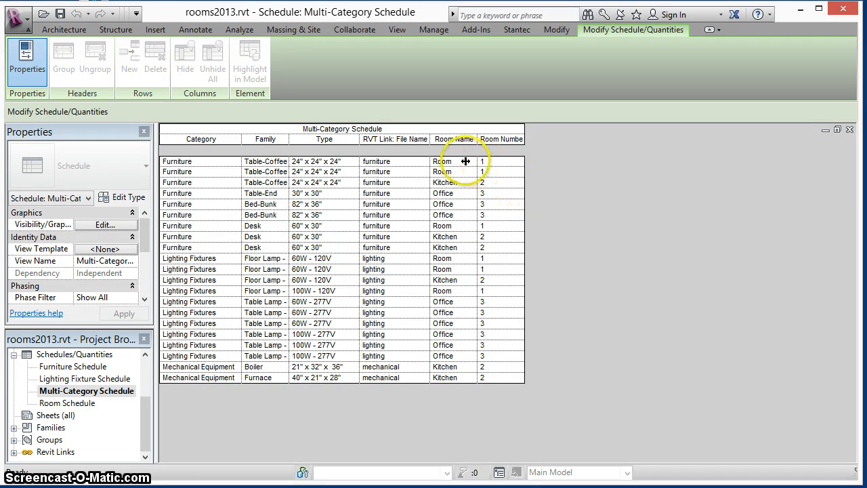
pyautogui.moveTo(558, 336)
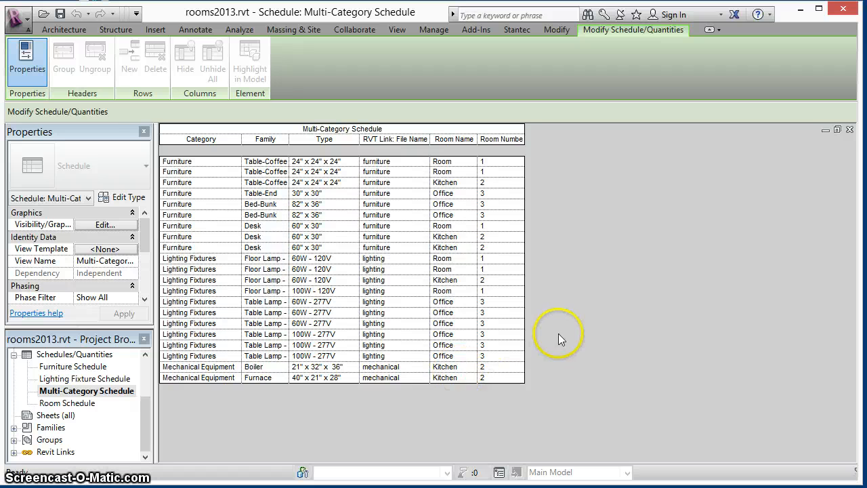
pyautogui.moveTo(839, 131)
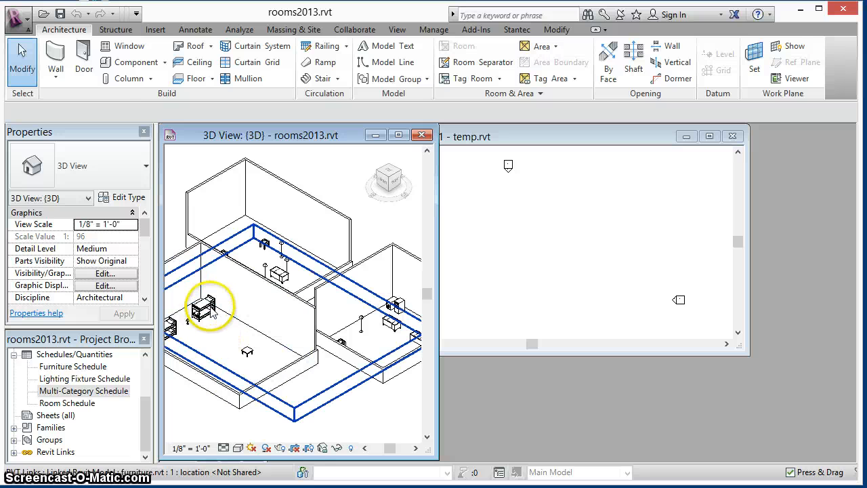
pyautogui.click(203, 308)
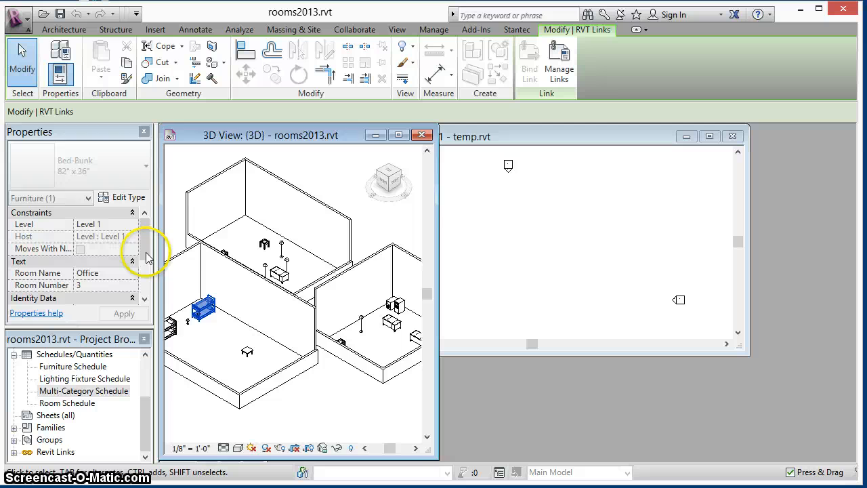
pyautogui.click(204, 308)
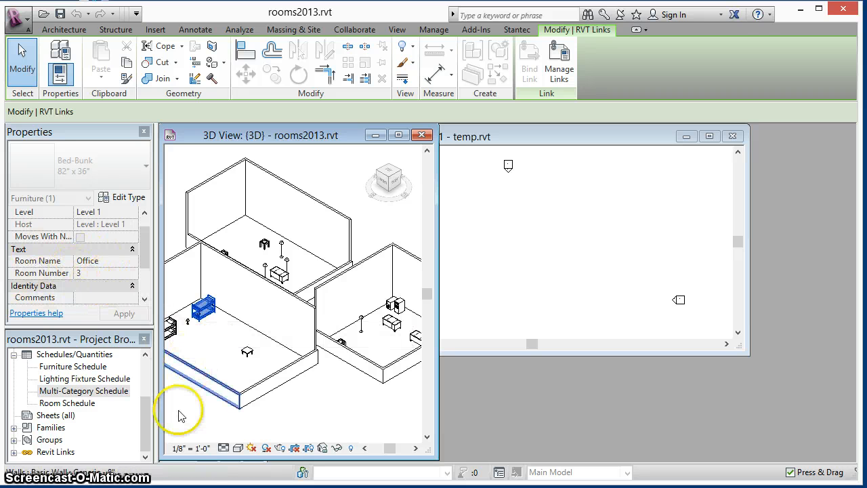
pyautogui.click(179, 413)
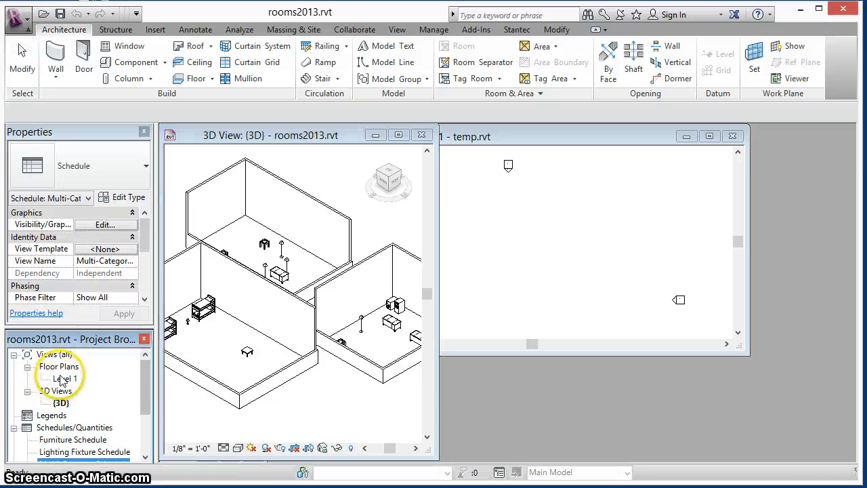
# On the Level 1 plan, renumber the Room, Kitchen and Office tags to 100, 101, 102
pyautogui.doubleClick(66, 378)
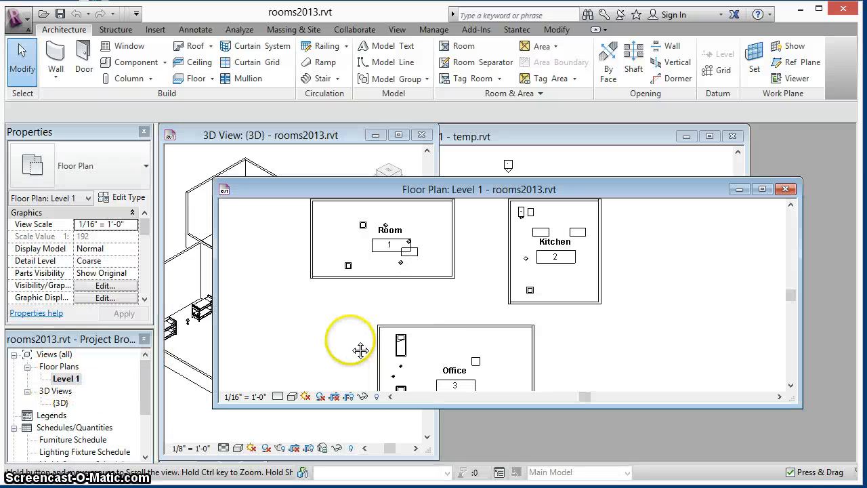
pyautogui.click(390, 244)
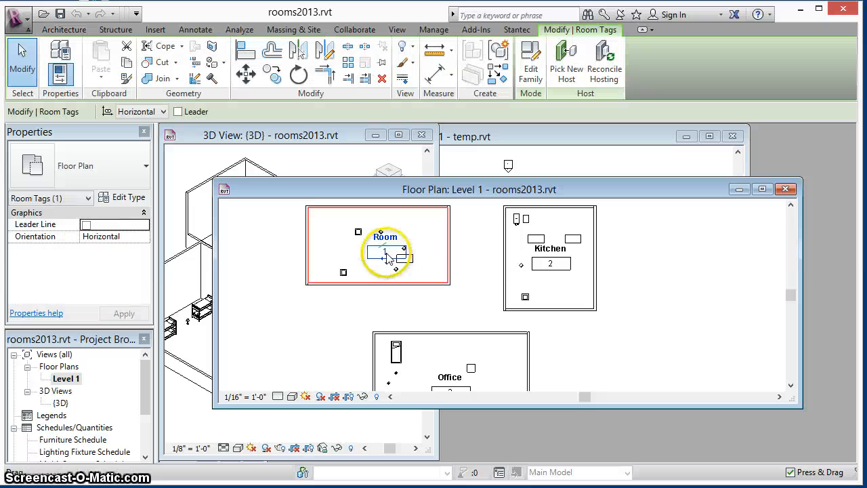
pyautogui.click(386, 254)
pyautogui.write('00')
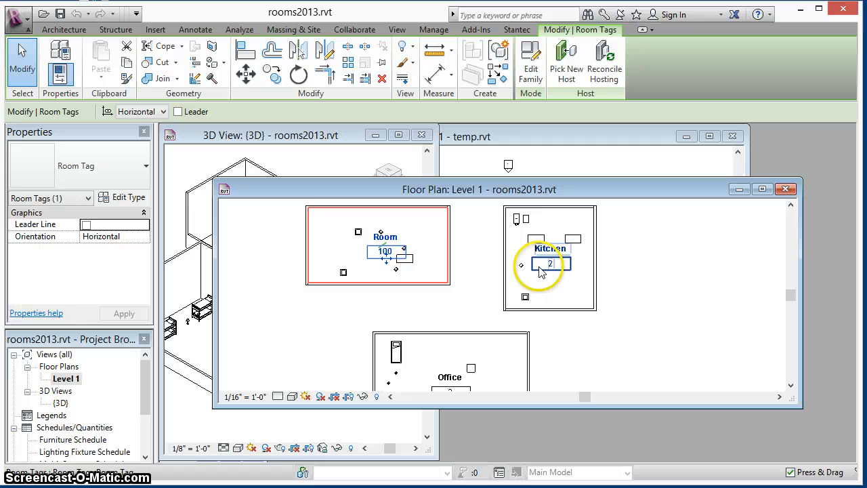
pyautogui.doubleClick(549, 264)
pyautogui.write('10')
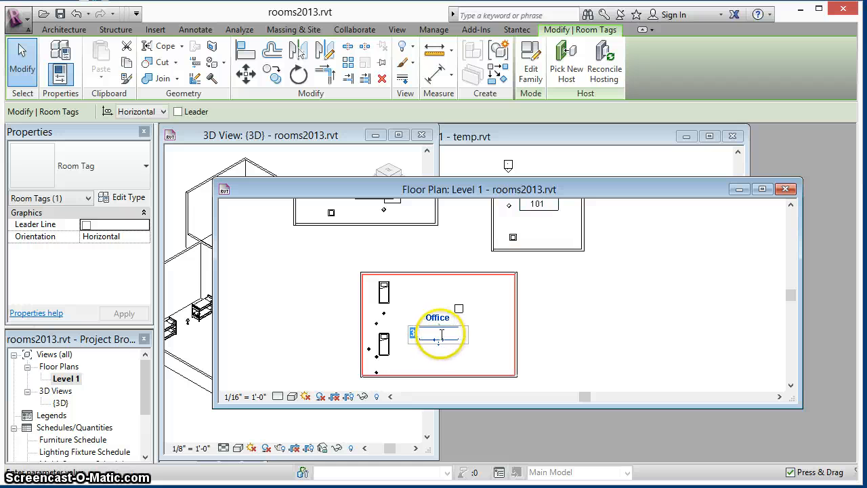
pyautogui.write('102')
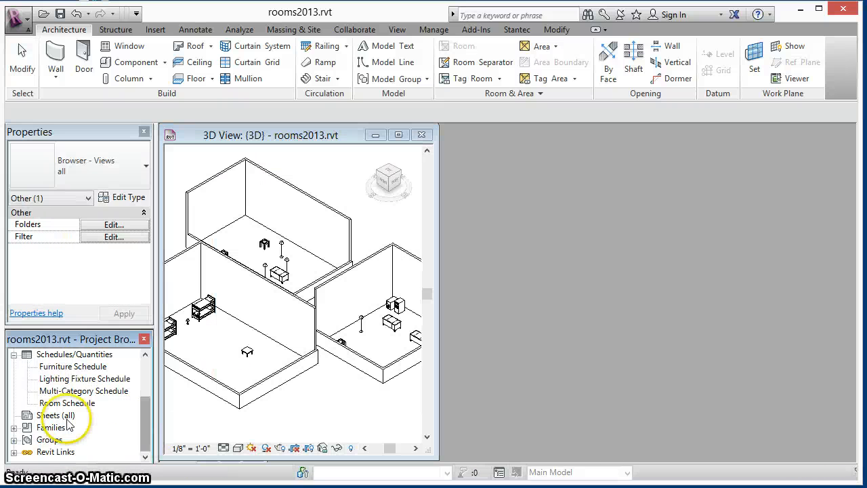
# Reopen the Multi-Category Schedule in a restored window, scroll its rows, and open Add-Ins
pyautogui.doubleClick(83, 390)
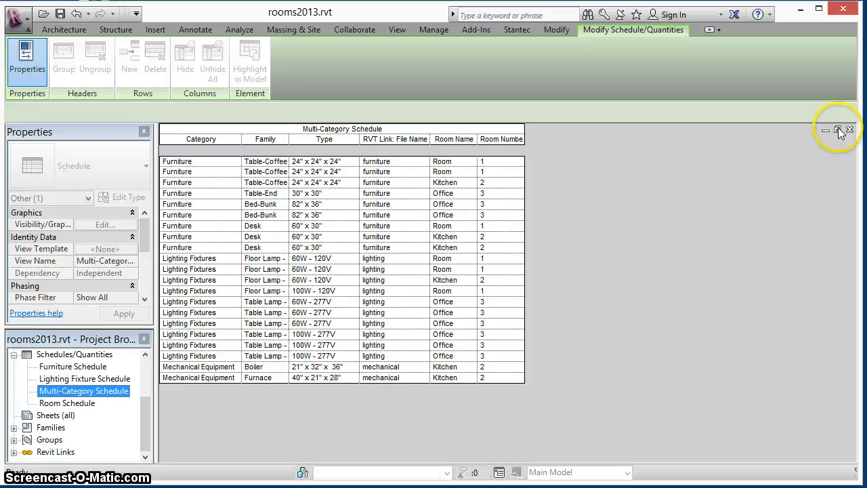
pyautogui.click(839, 130)
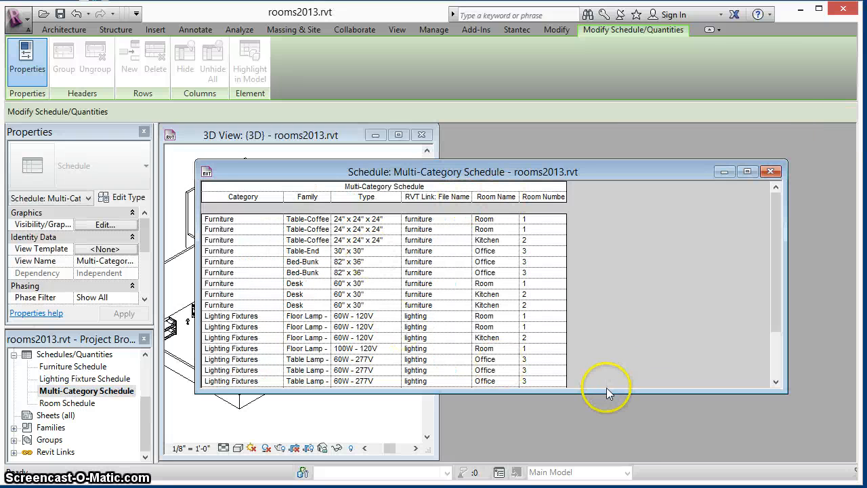
pyautogui.scroll(-3)
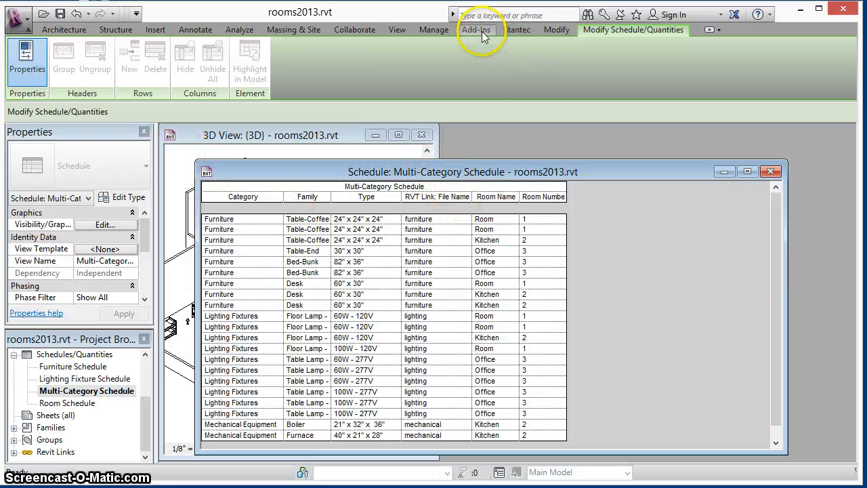
pyautogui.click(476, 29)
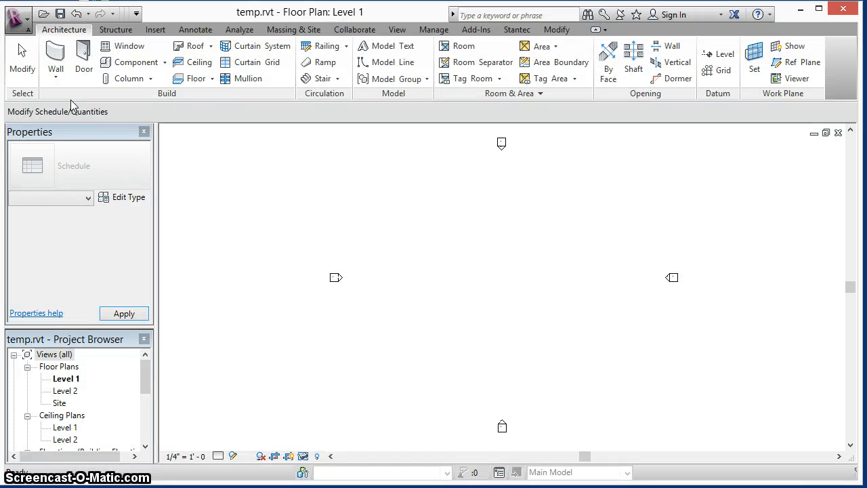
pyautogui.moveTo(183, 171)
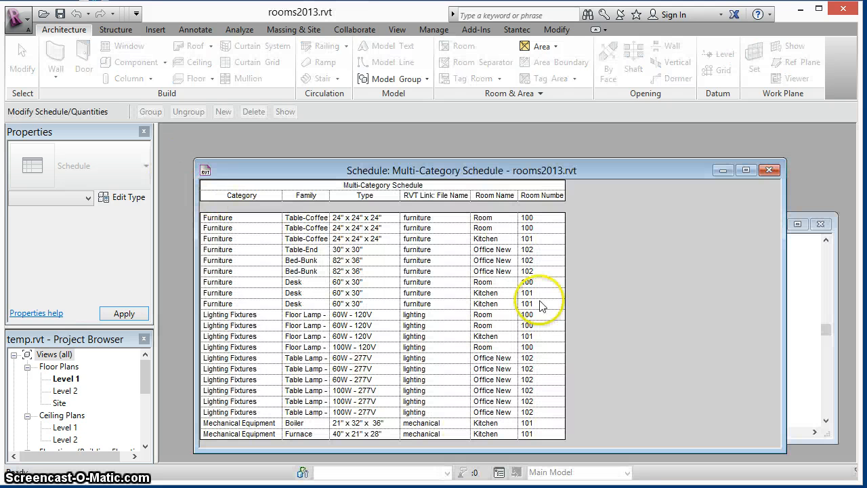
pyautogui.moveTo(560, 429)
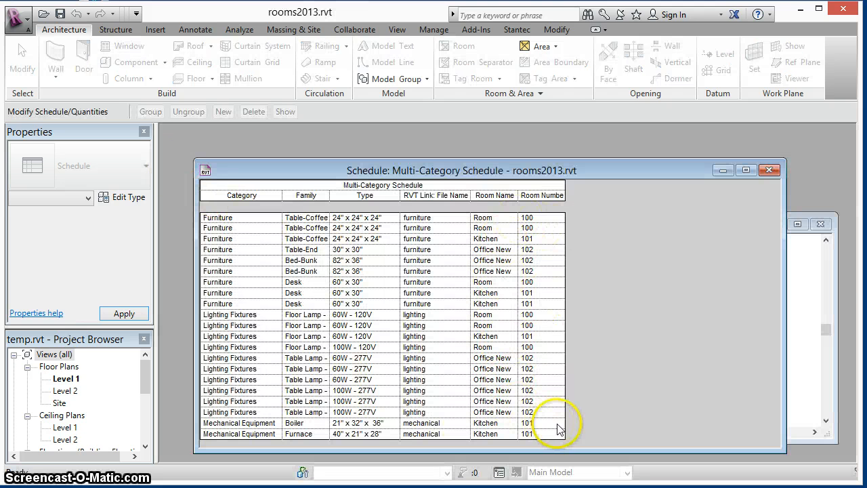